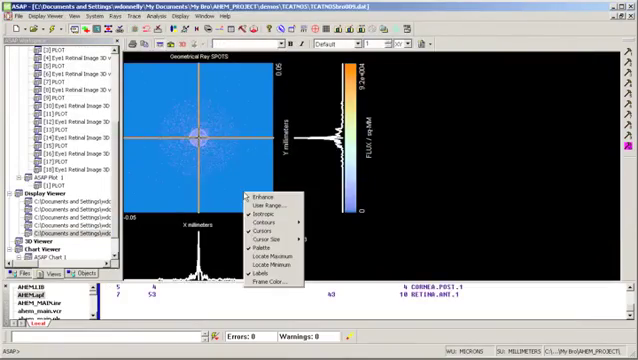
Switch from the spot diagram to the 3D eye wireframe plot with traced rays
{"action": "left_click", "coordinate": [261, 192]}
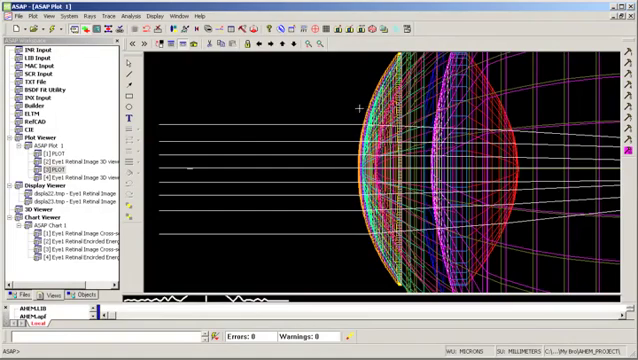
{"action": "double_click", "coordinate": [55, 176]}
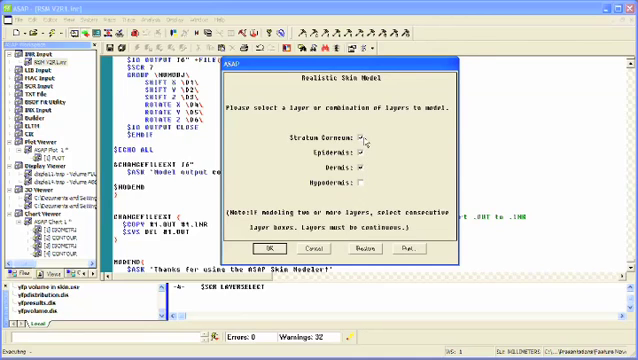
Confirm the Stratum Corneum, Epidermis and Dermis layers, without Hypodermis
{"action": "left_click", "coordinate": [265, 247]}
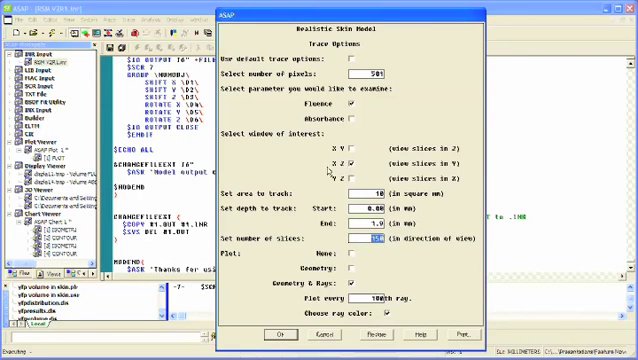
Accept trace options (Fluence, XZ, 501 pixels, 150 slices) and the analysis preferences
{"action": "left_click", "coordinate": [267, 334]}
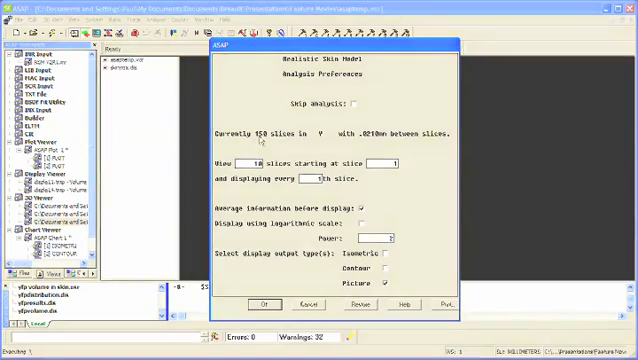
{"action": "left_click", "coordinate": [265, 300]}
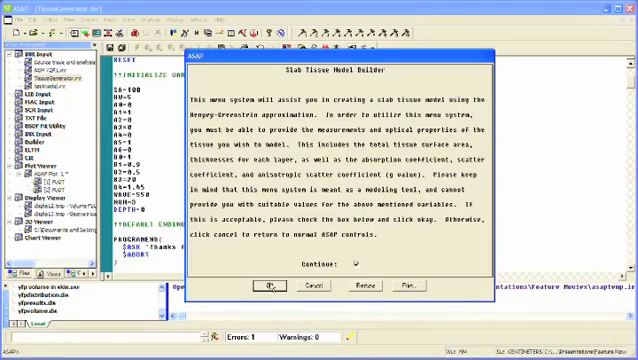
Proceed into the Slab Tissue Model Builder to set up the sample options
{"action": "left_click", "coordinate": [264, 289]}
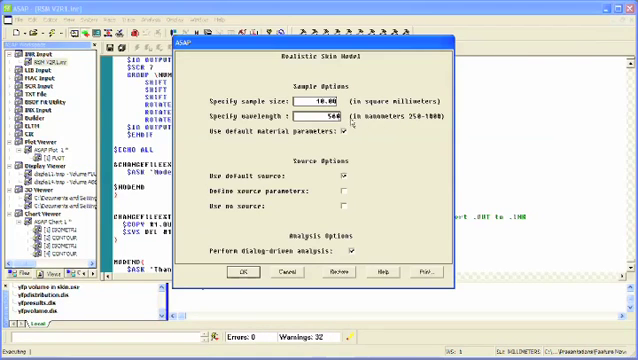
Accept the sample options and run the analysis to show the ring-shaped Volume ABSORPTION plot
{"action": "left_click", "coordinate": [238, 272]}
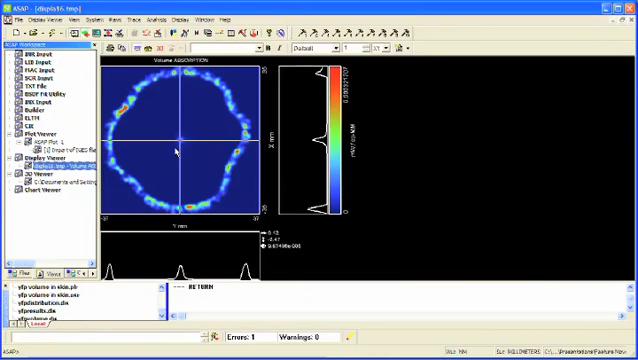
{"action": "mouse_move", "coordinate": [207, 113]}
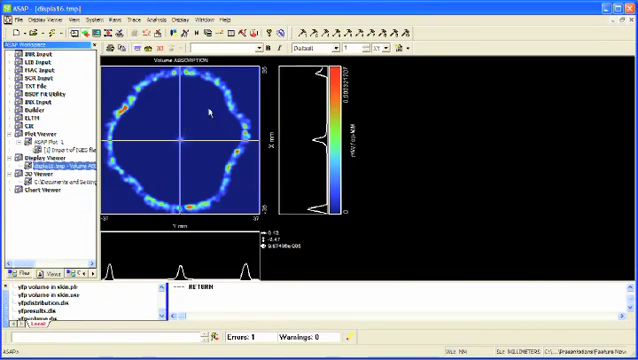